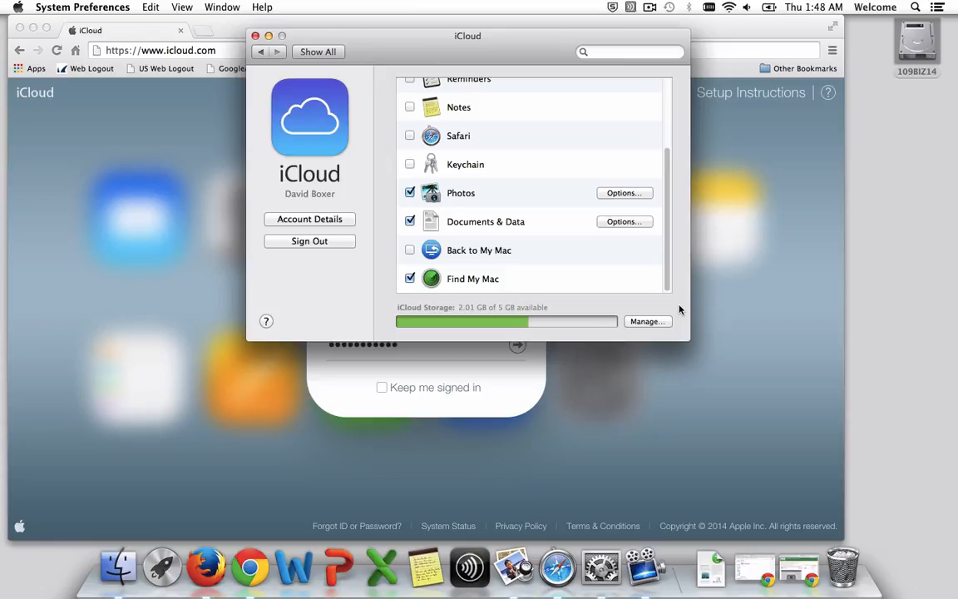
mouse_move(486, 283)
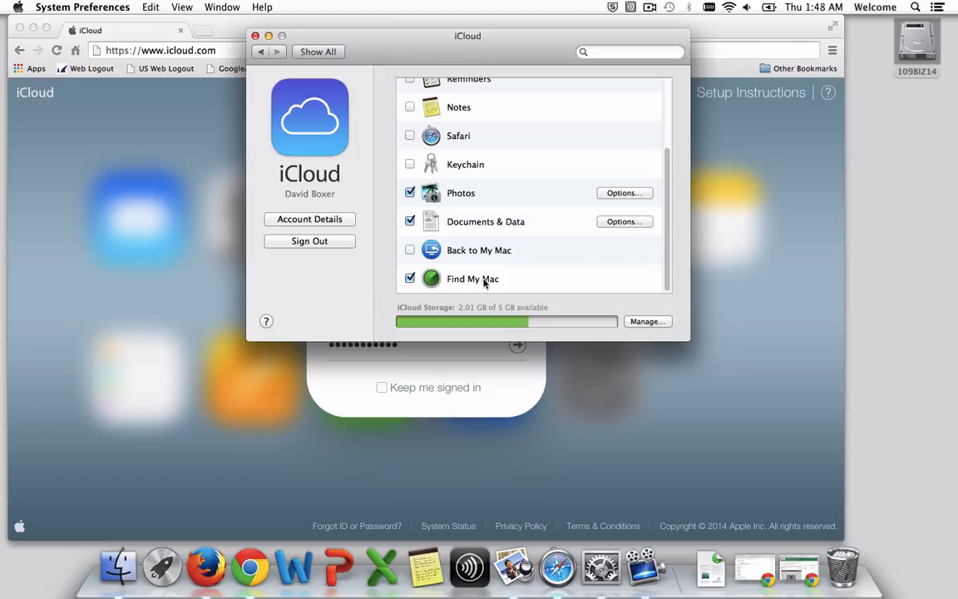
mouse_move(469, 293)
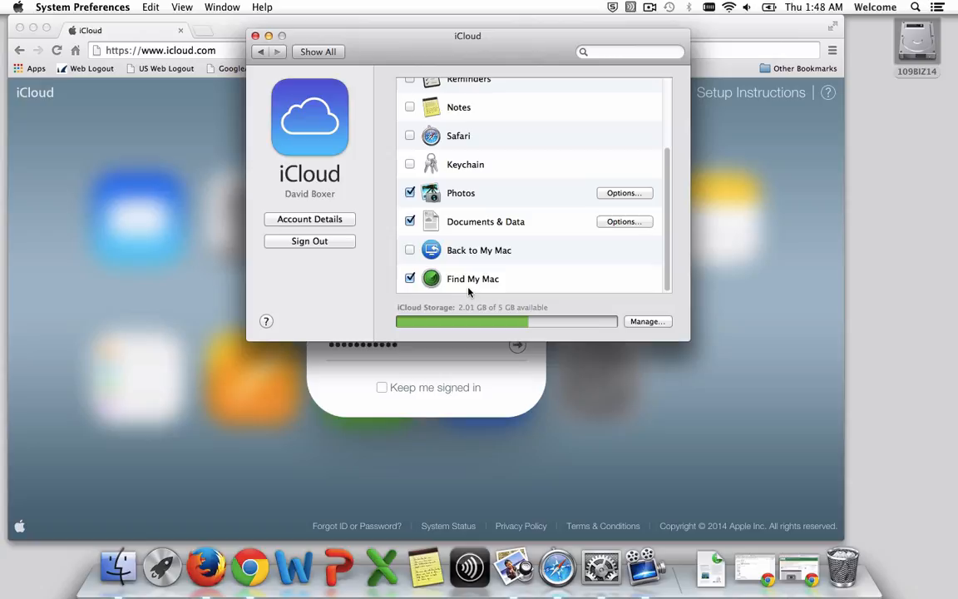
mouse_move(439, 286)
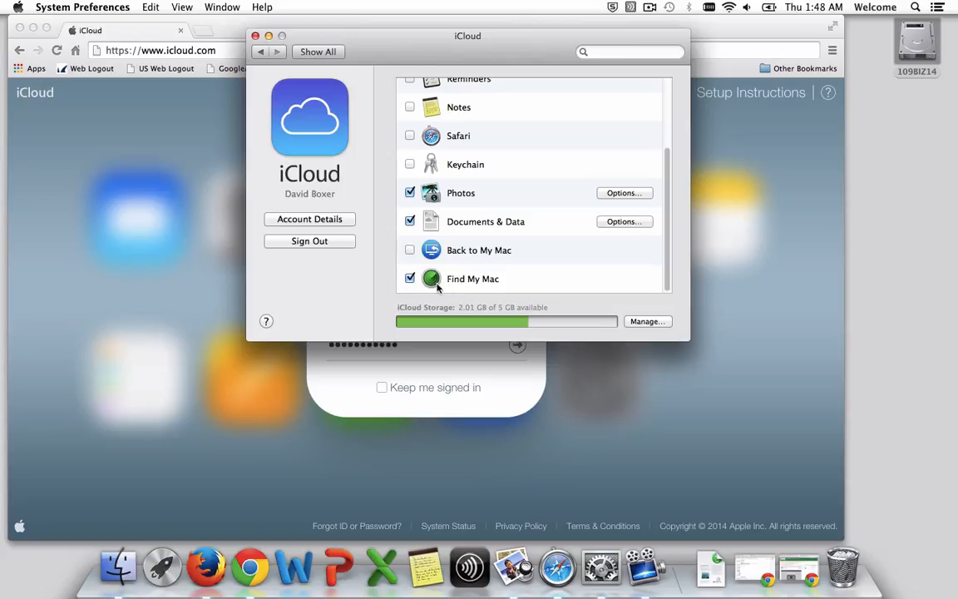
mouse_move(489, 284)
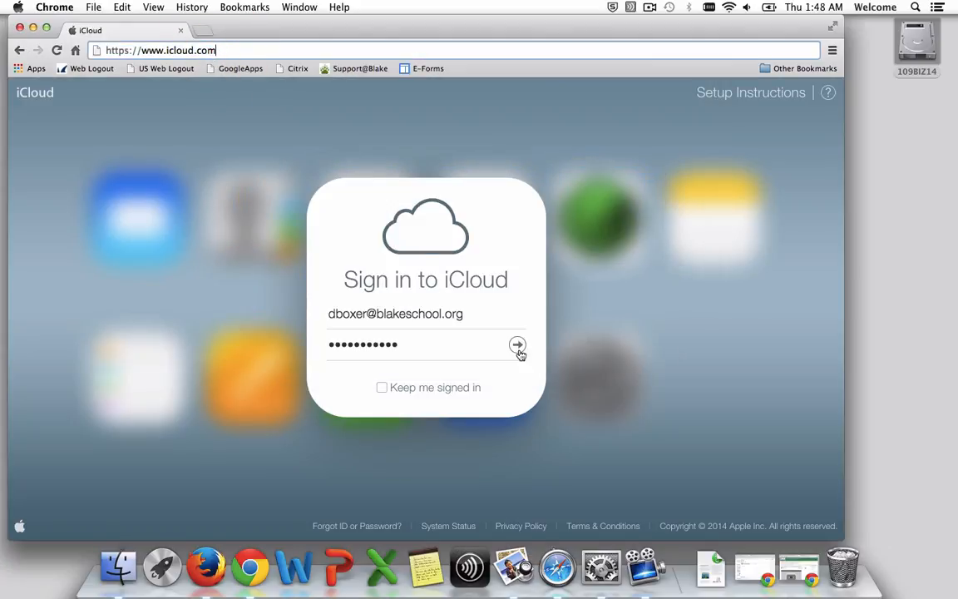
Step: Submit the filled-in Apple ID and password to sign in to iCloud
click(516, 344)
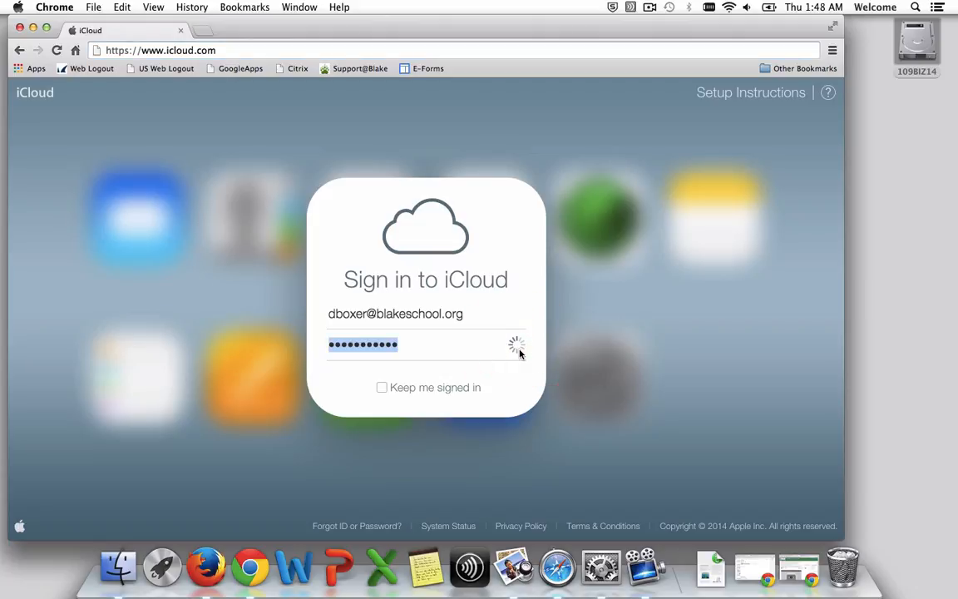
click(516, 345)
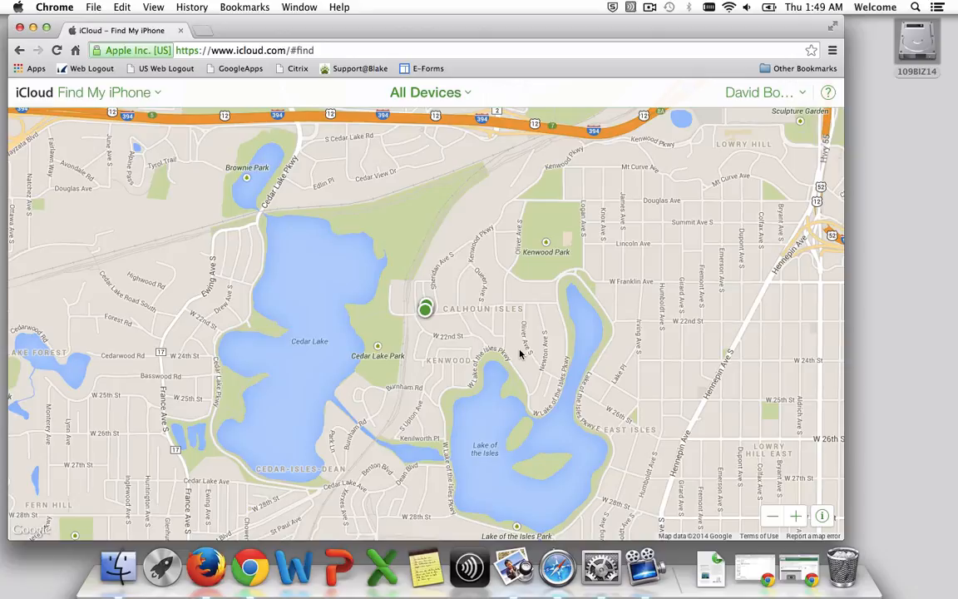
mouse_move(463, 210)
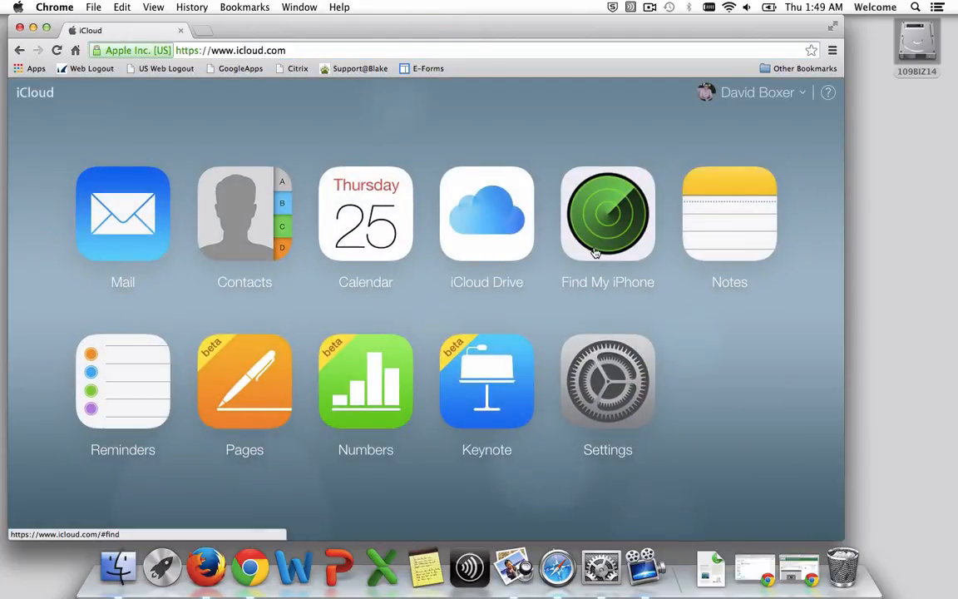
Step: Launch Find My iPhone from the iCloud home app grid to show the device map
click(608, 213)
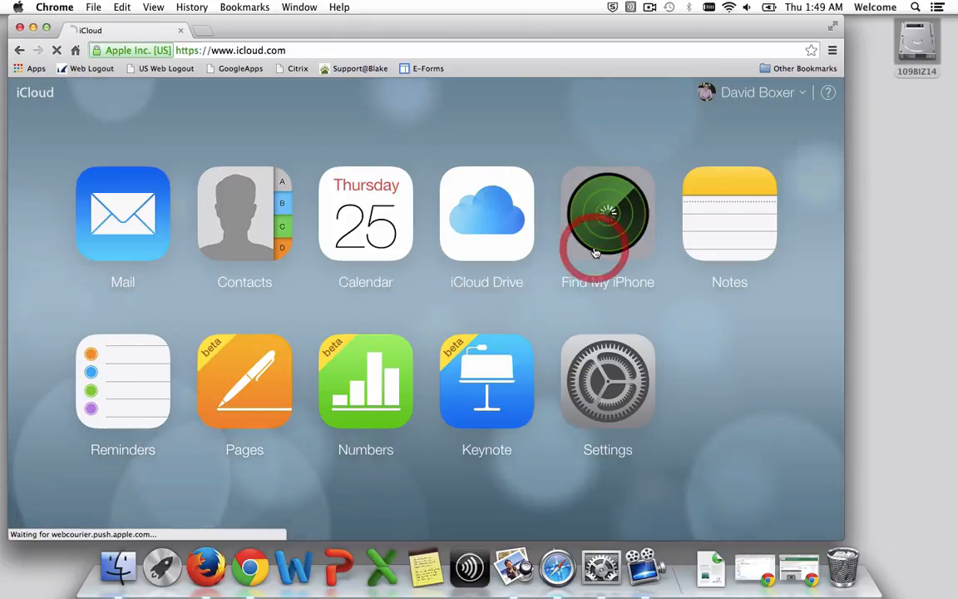
click(608, 213)
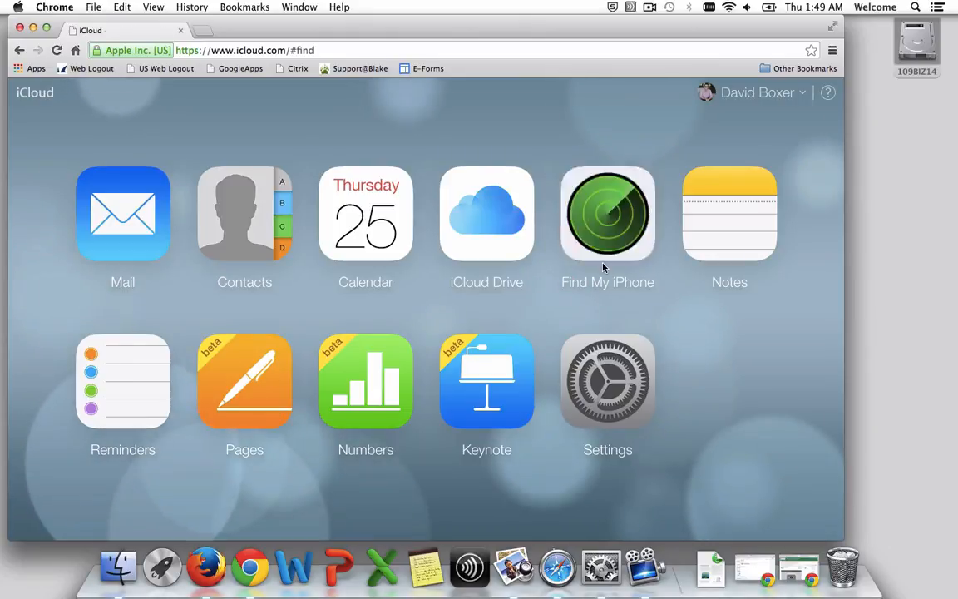
click(607, 213)
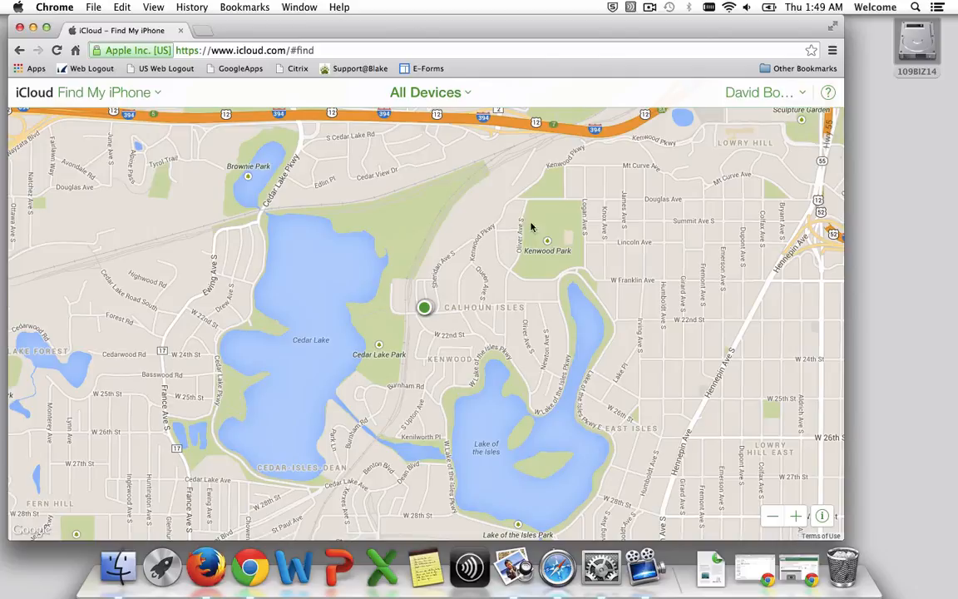
Step: Select the laptop TBSLTMBA227 from the All Devices list to show its card
click(426, 93)
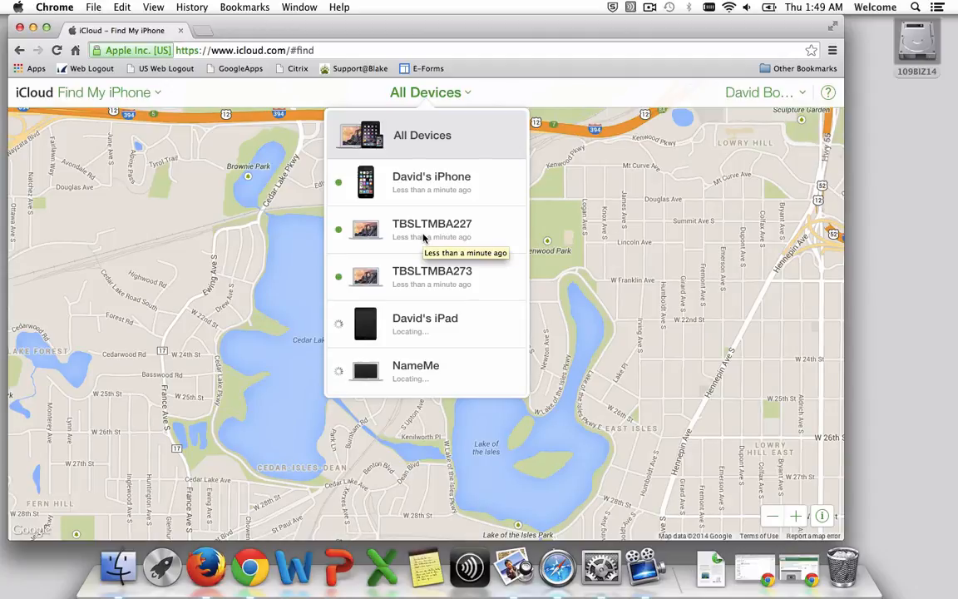
mouse_move(324, 235)
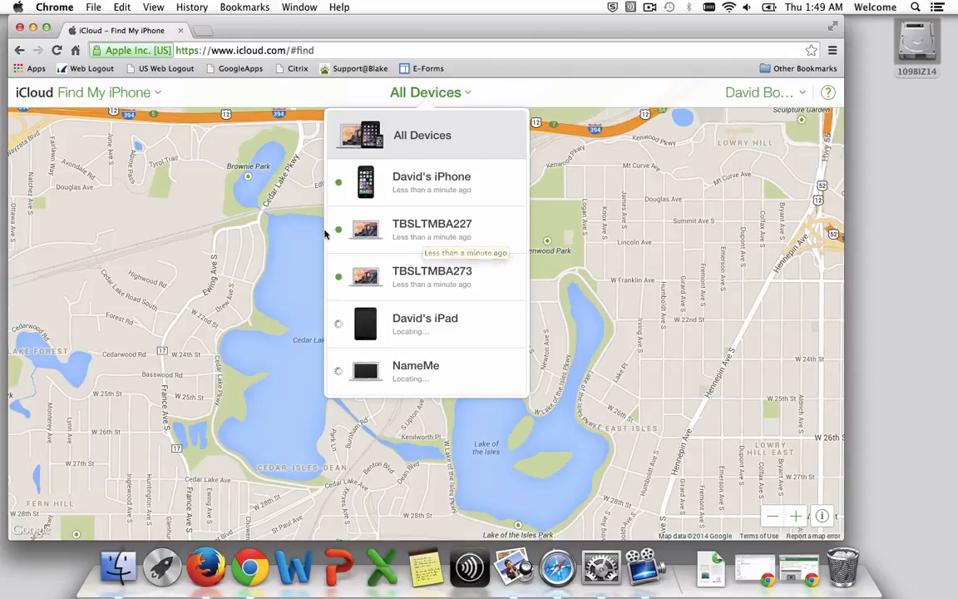
click(433, 230)
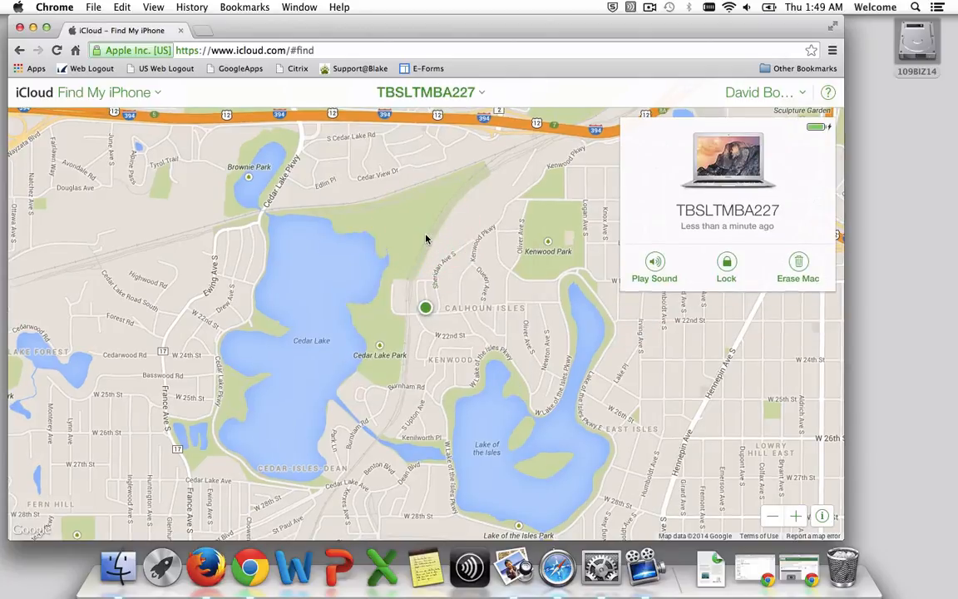
mouse_move(726, 266)
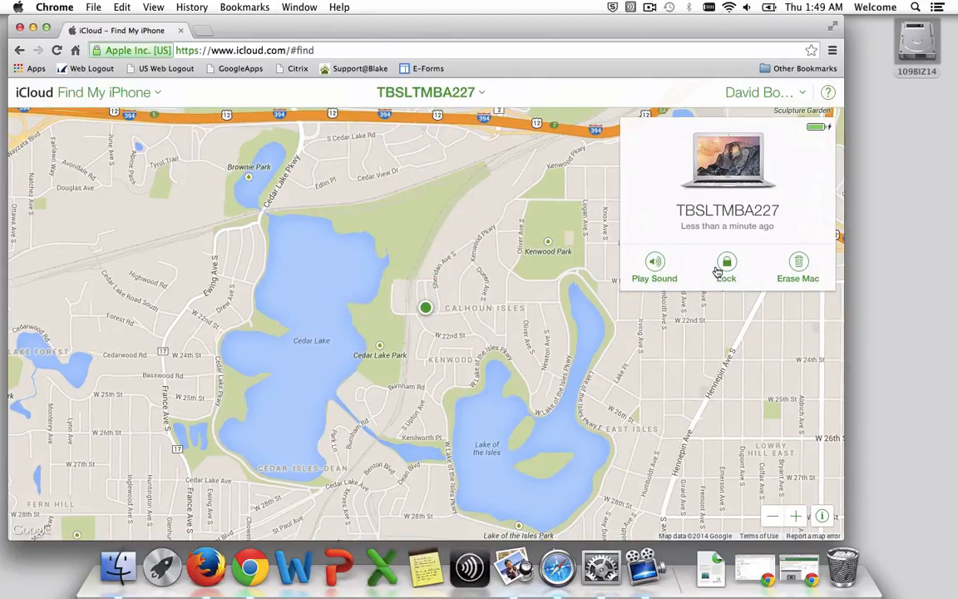
mouse_move(727, 263)
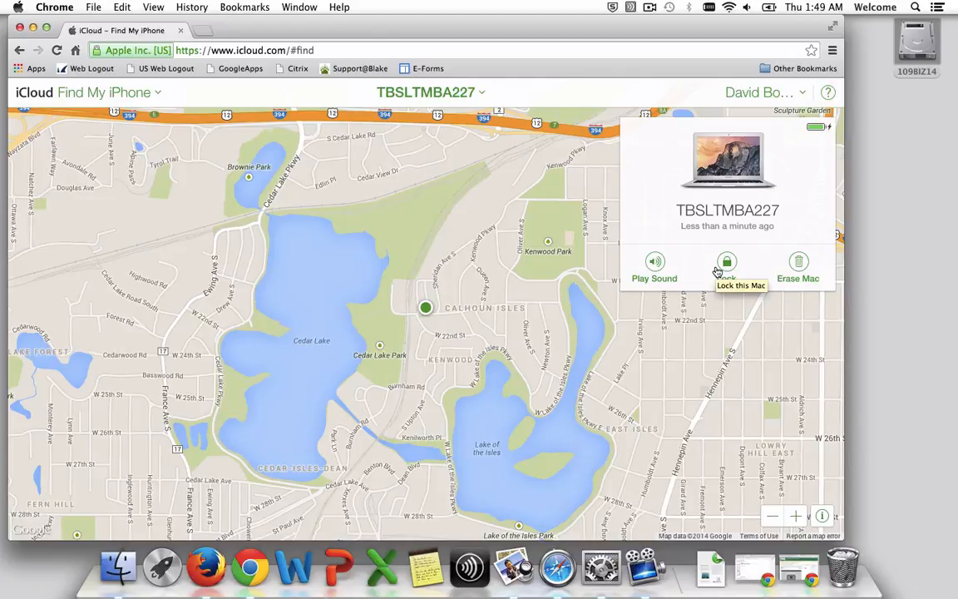
mouse_move(726, 272)
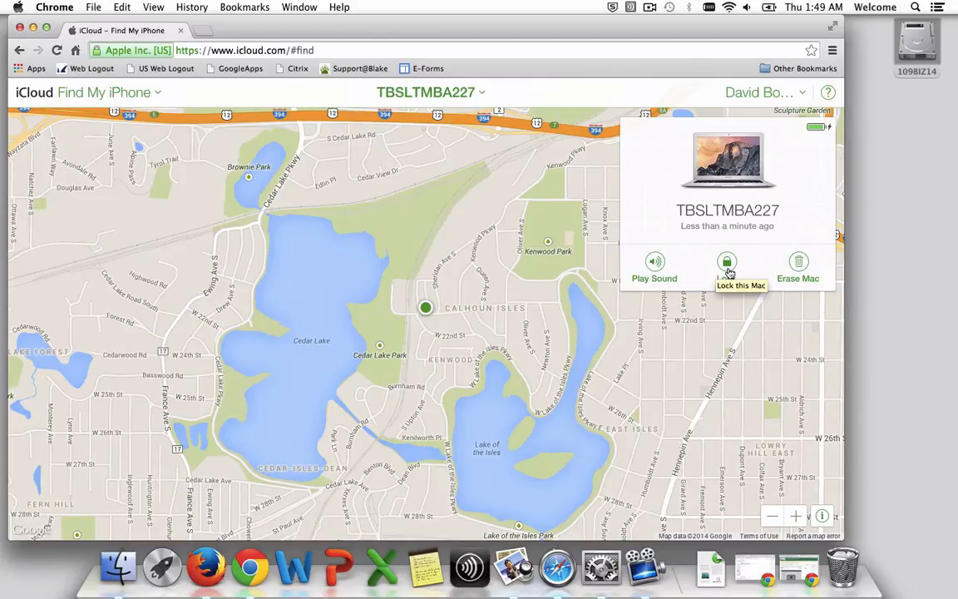
mouse_move(799, 262)
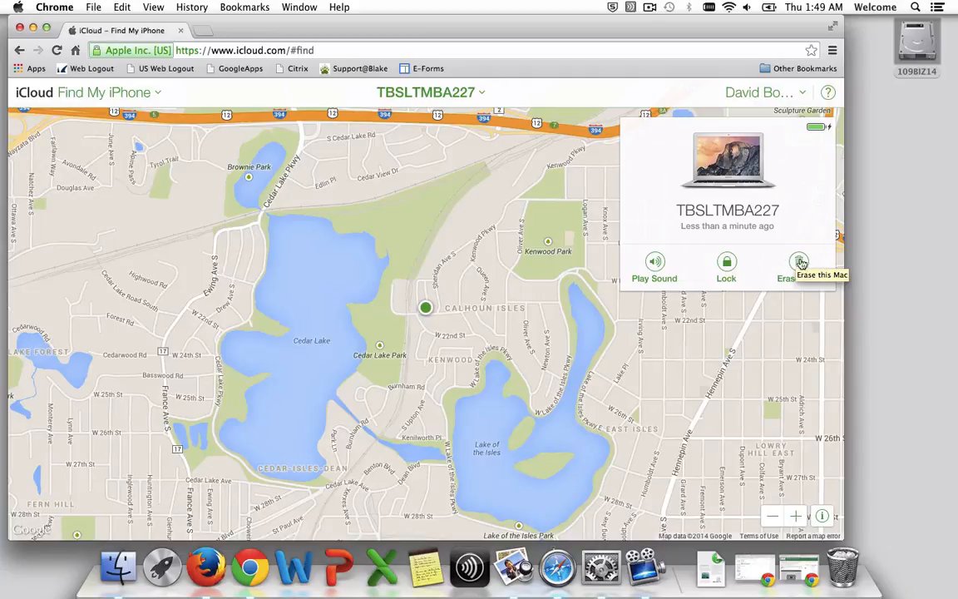
mouse_move(692, 263)
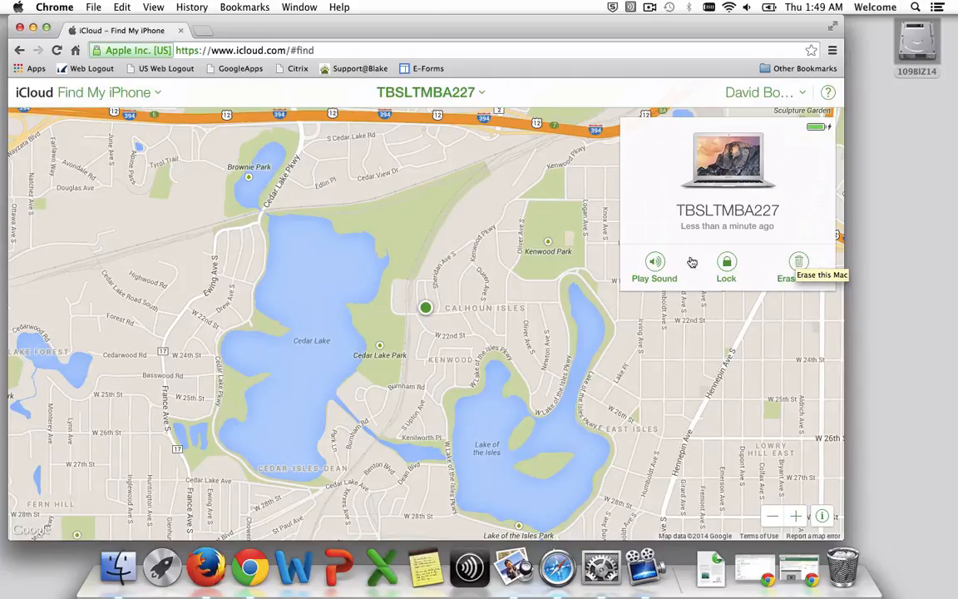
mouse_move(656, 263)
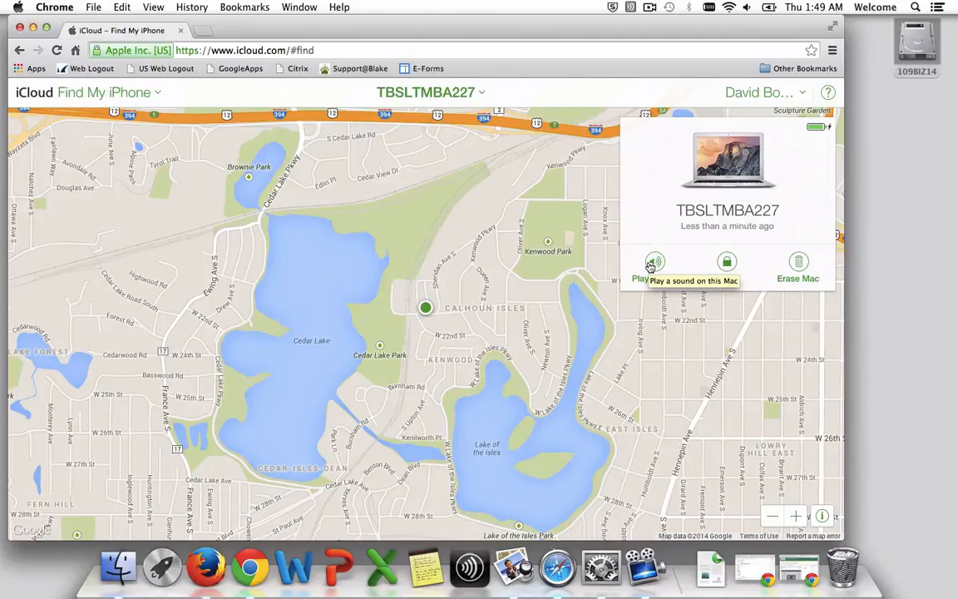
Step: Play a sound on TBSLTMBA227 and dismiss the Find My Mac alert with OK
click(655, 263)
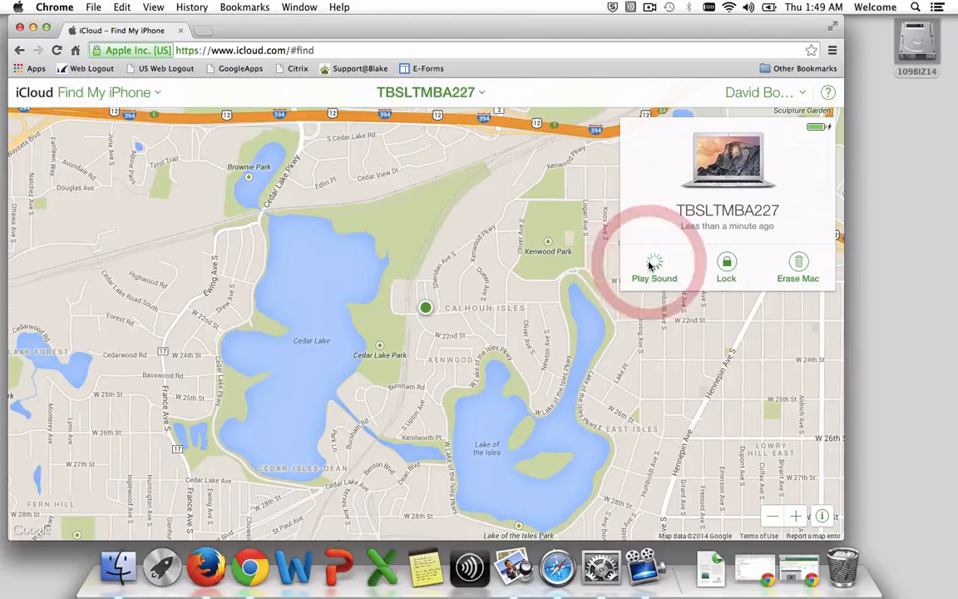
click(655, 267)
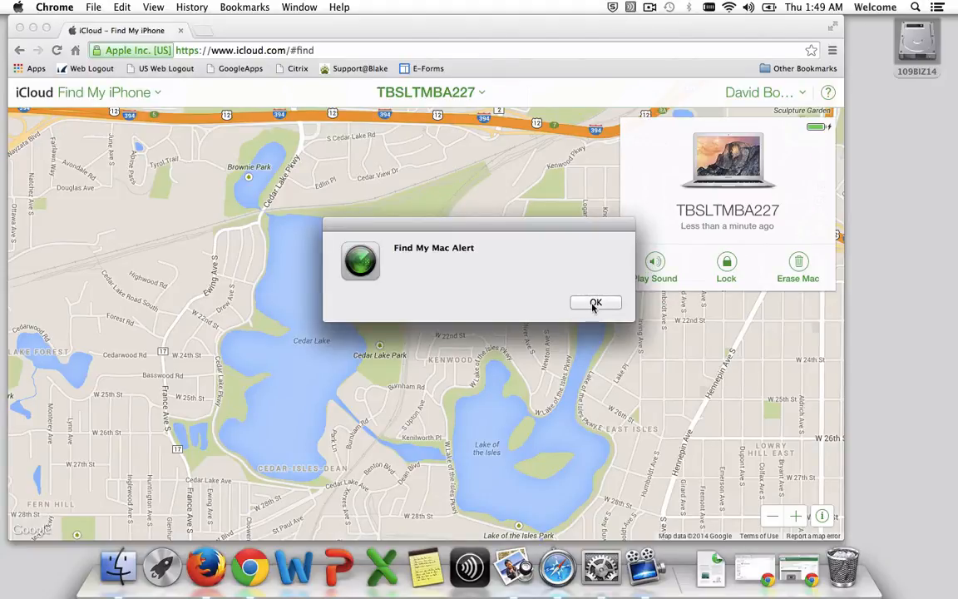
click(596, 303)
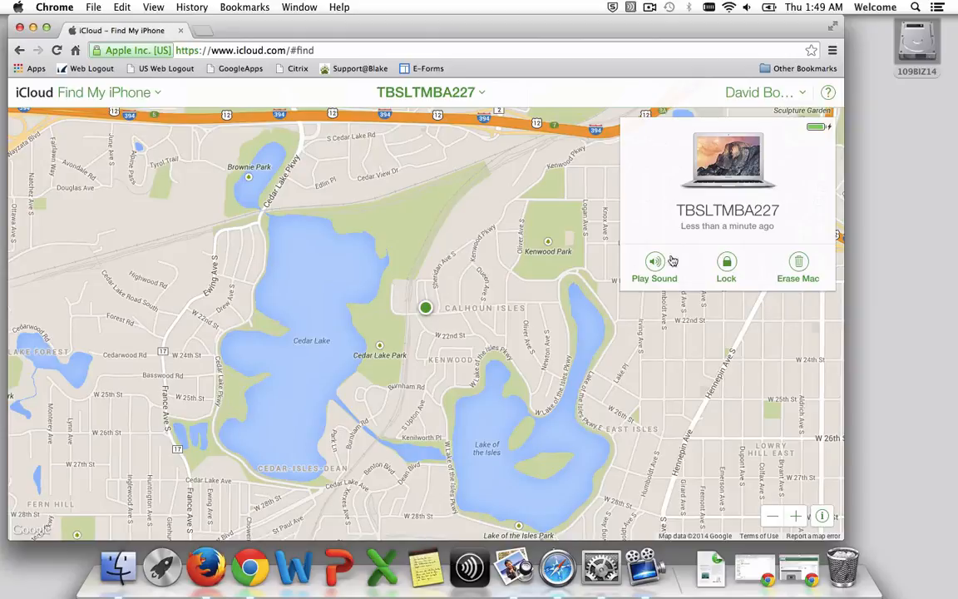
mouse_move(721, 316)
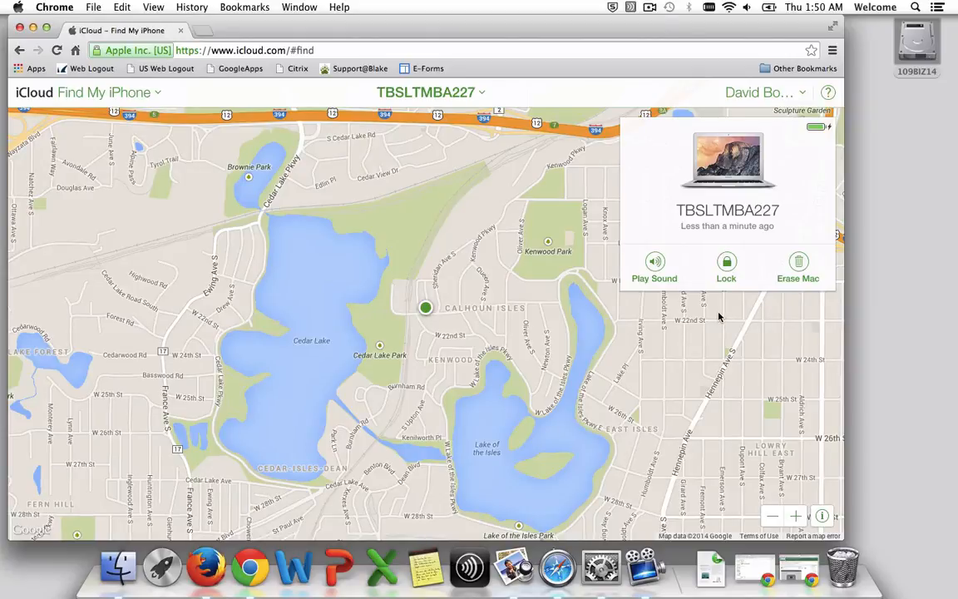